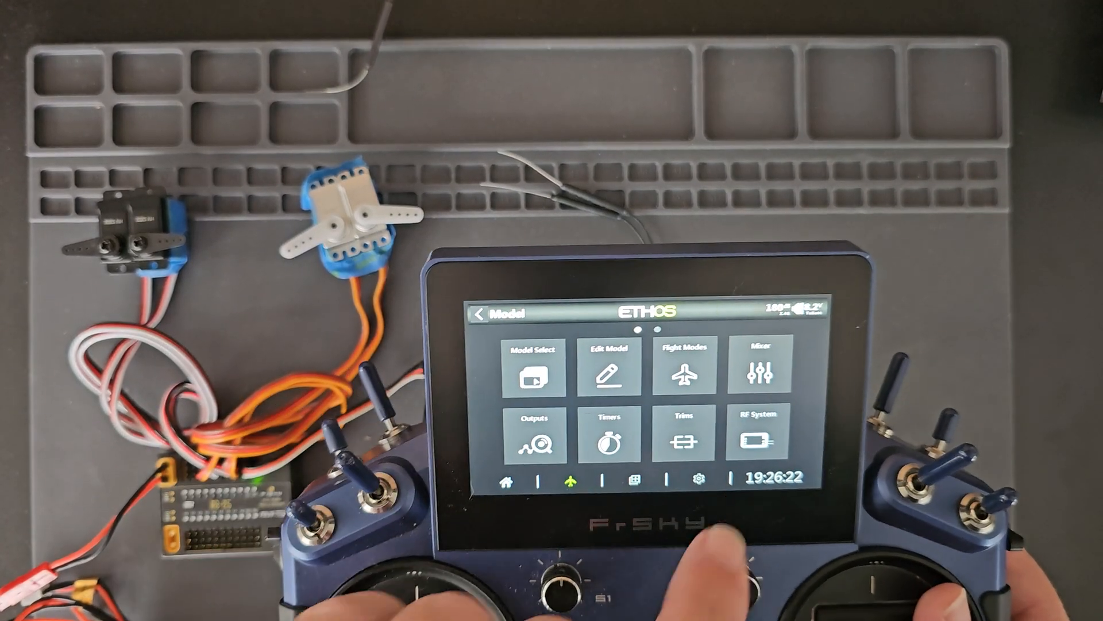
Step: Go from receiver settings to the System tab listing RB25/25S Config and RB25S Calibration
left_click(756, 439)
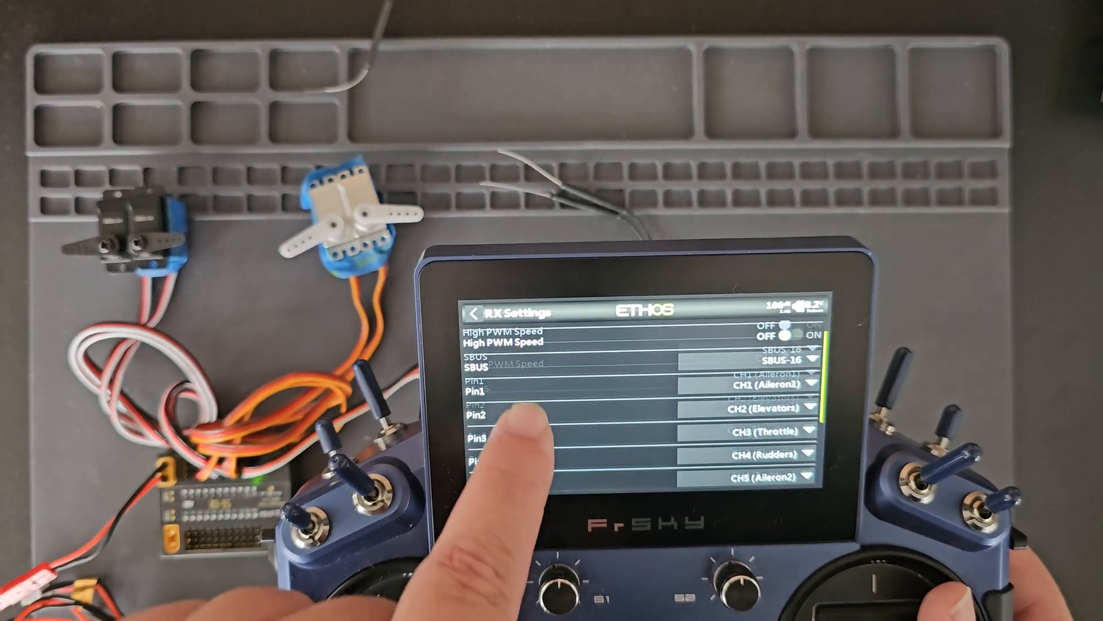
scroll("down", 3)
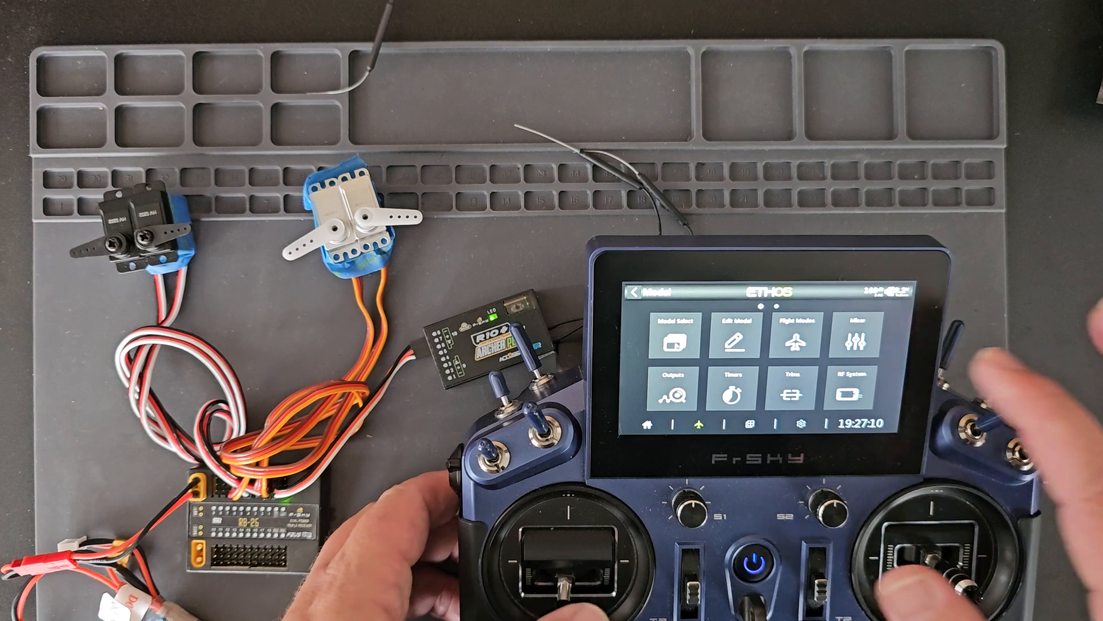
left_click(853, 340)
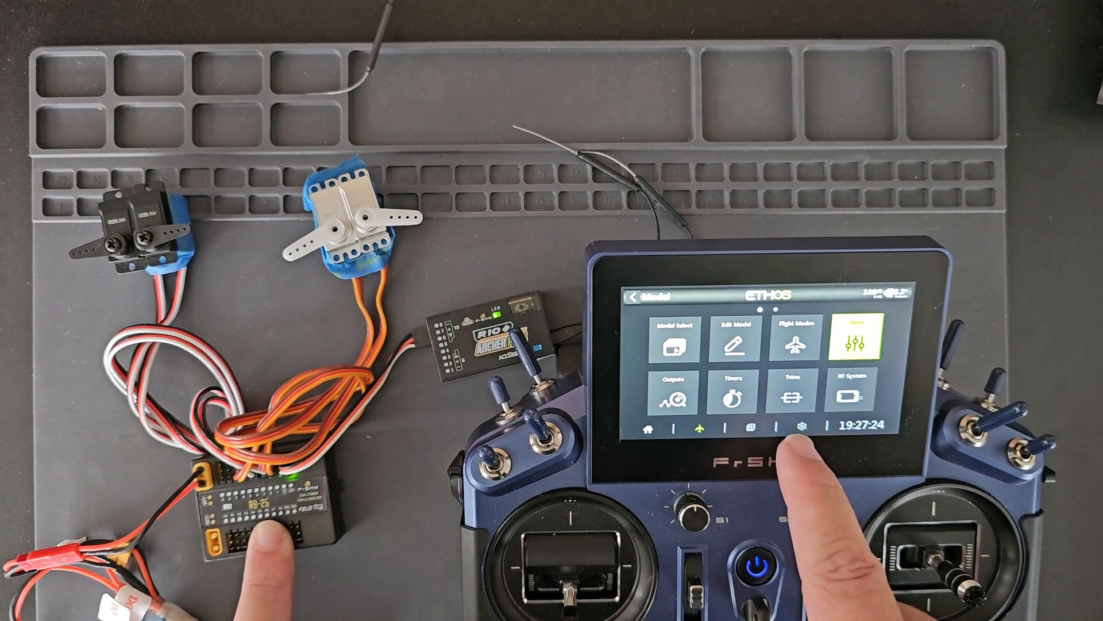
left_click(800, 427)
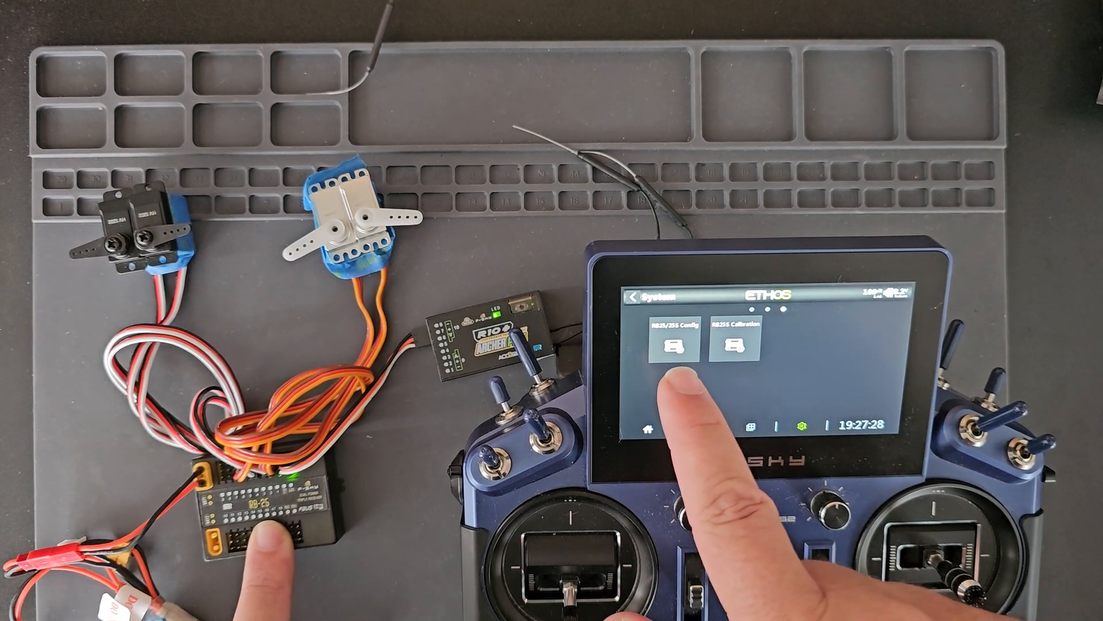
Step: In RB25/25S Config, set Channel 1 to CH4 instead of FBUS, then view the Mixer list
left_click(673, 344)
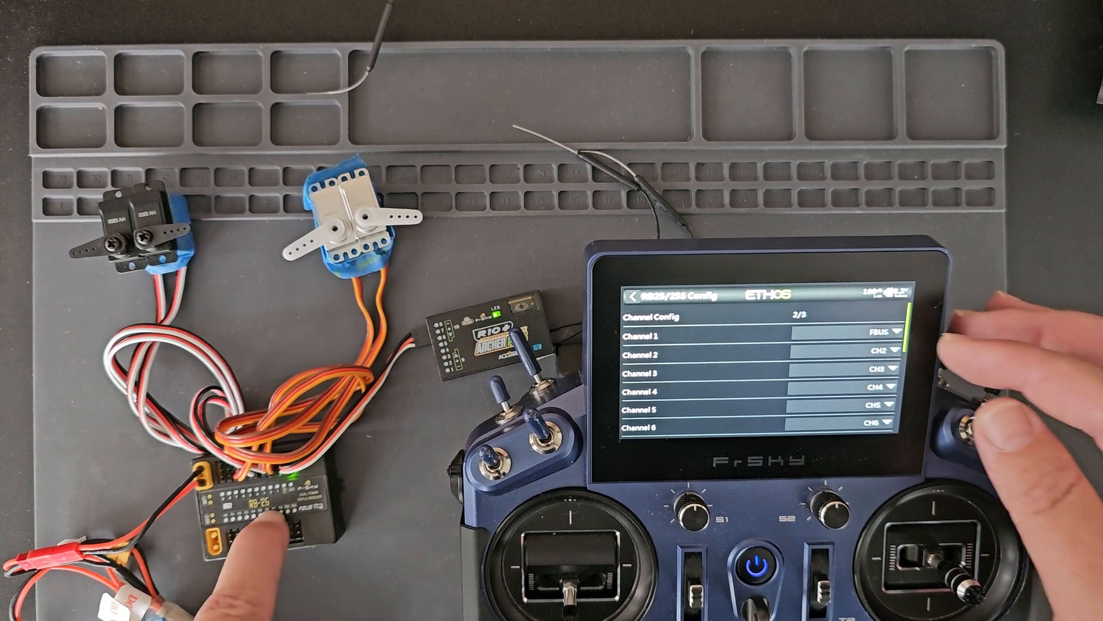
left_click(880, 336)
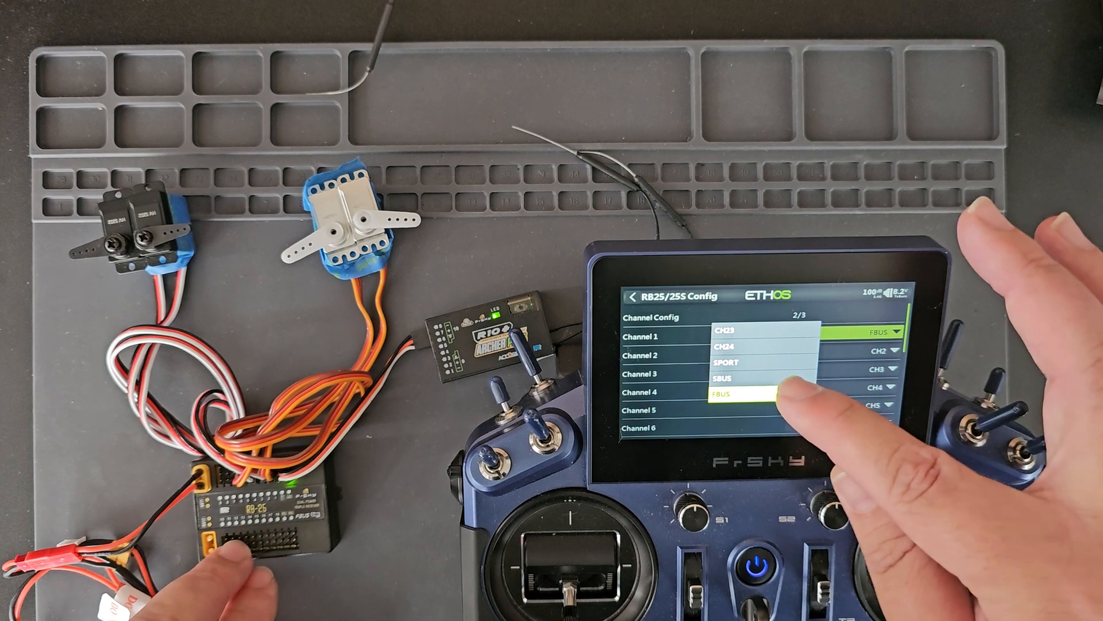
scroll("down", 3)
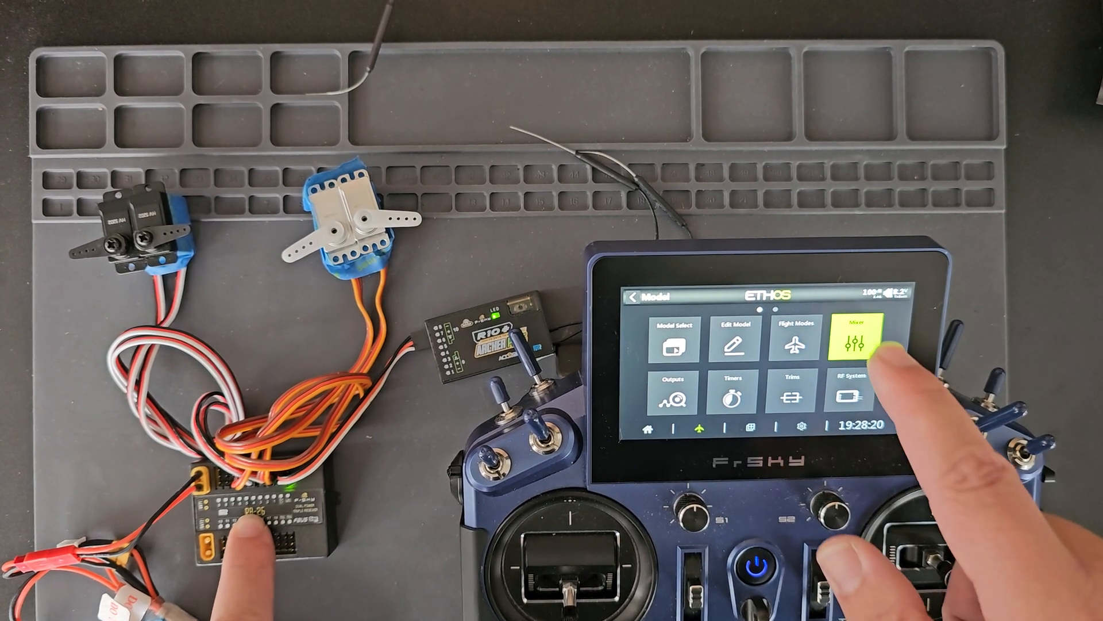
left_click(858, 339)
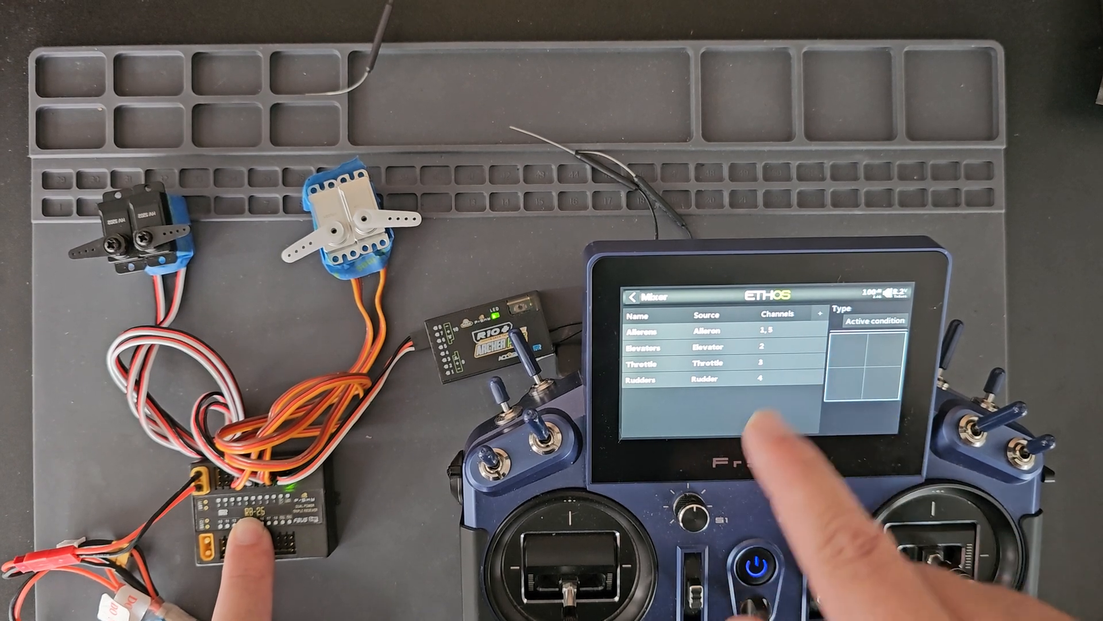